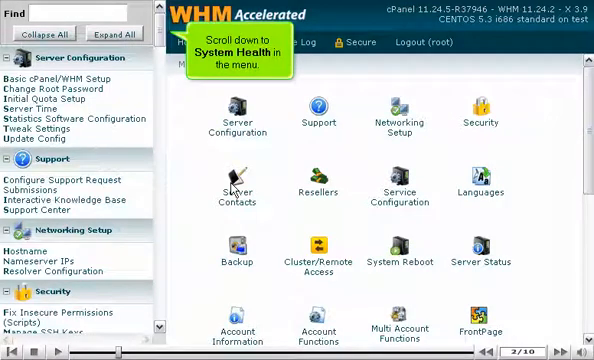
{"action": "mouse_move", "coordinate": [160, 262]}
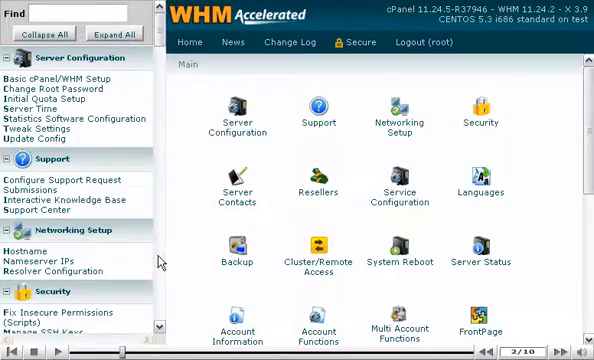
- Scroll the left menu down to the System Health section
{"action": "scroll", "scroll_direction": "down", "scroll_amount": 3}
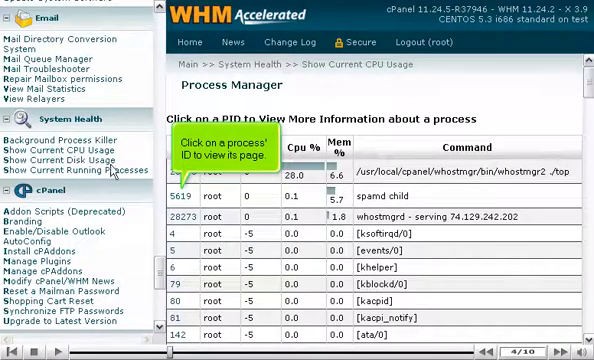
{"action": "left_click", "coordinate": [176, 192]}
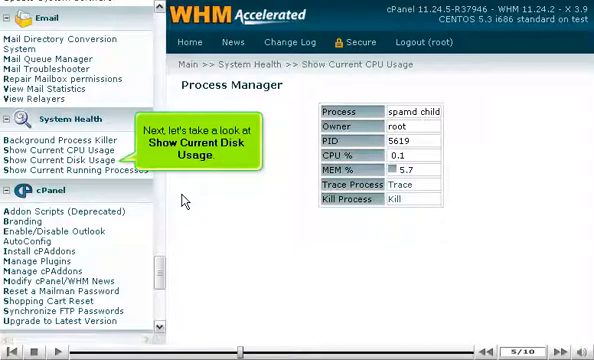
{"action": "mouse_move", "coordinate": [96, 180]}
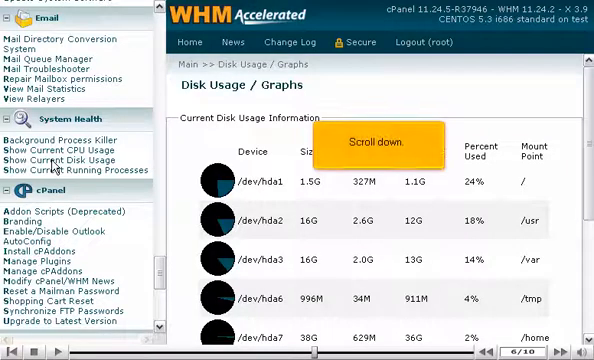
- Review the Disk Usage statistics, then show the Current Running Processes list
{"action": "scroll", "scroll_direction": "down", "scroll_amount": 3}
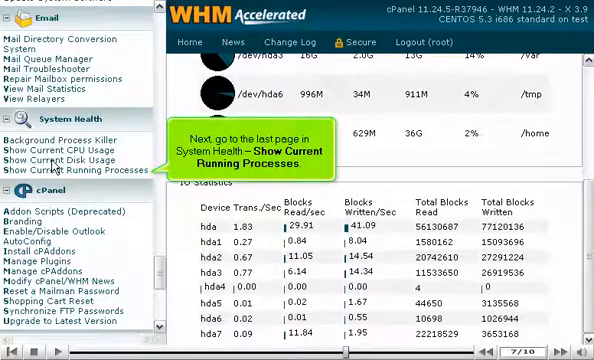
{"action": "left_click", "coordinate": [64, 170]}
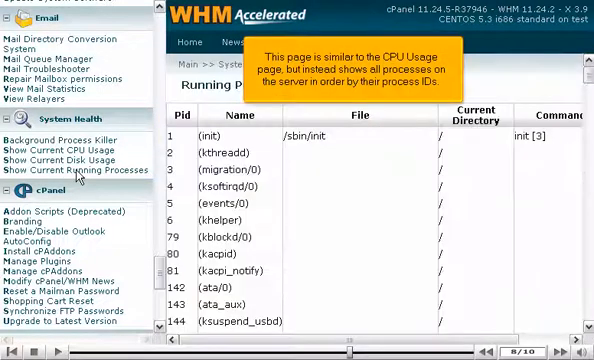